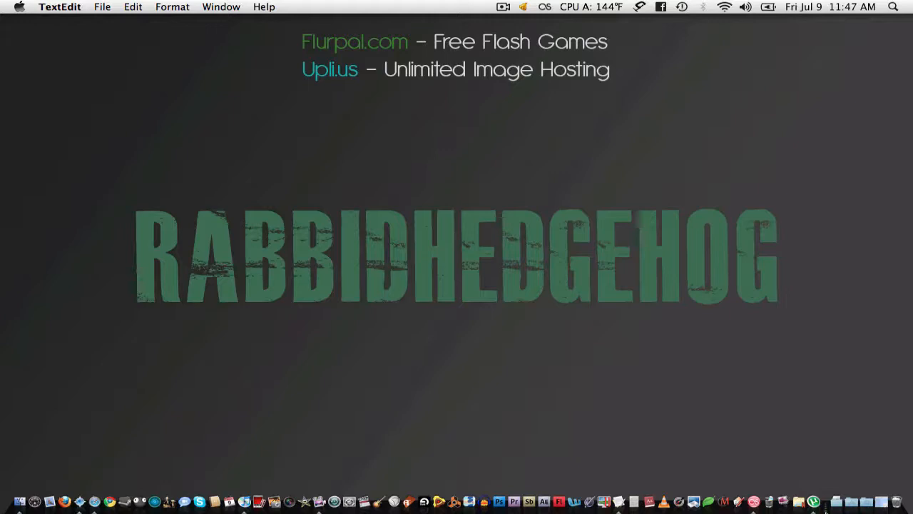
mouse_move(814, 500)
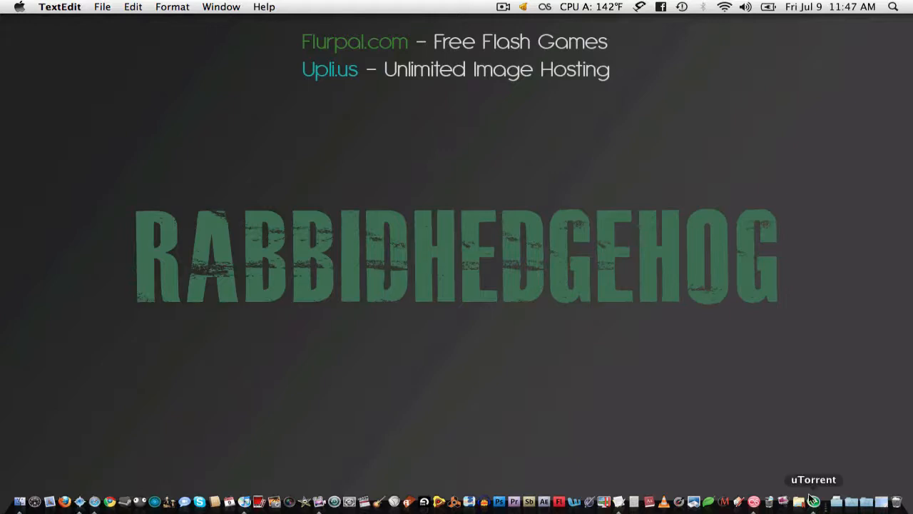
Launch μTorrent from the Dock and reposition its main window
left_click(813, 497)
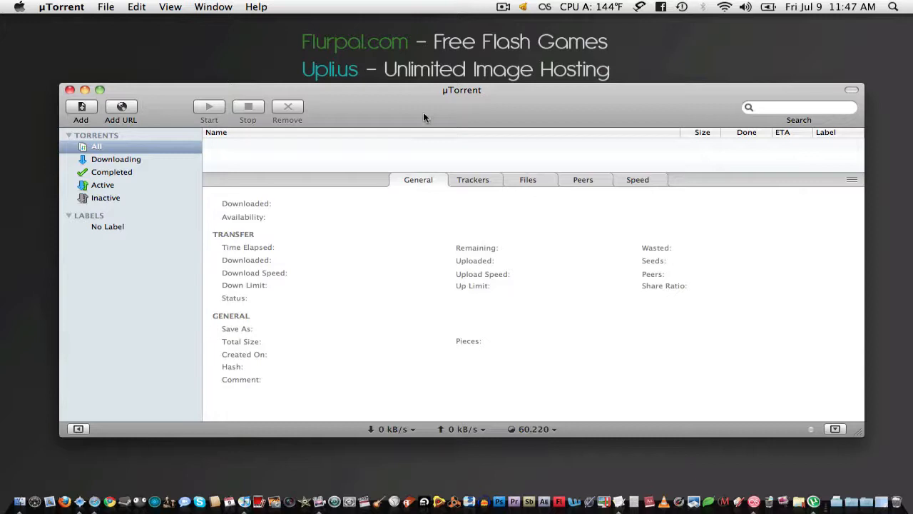
mouse_move(397, 93)
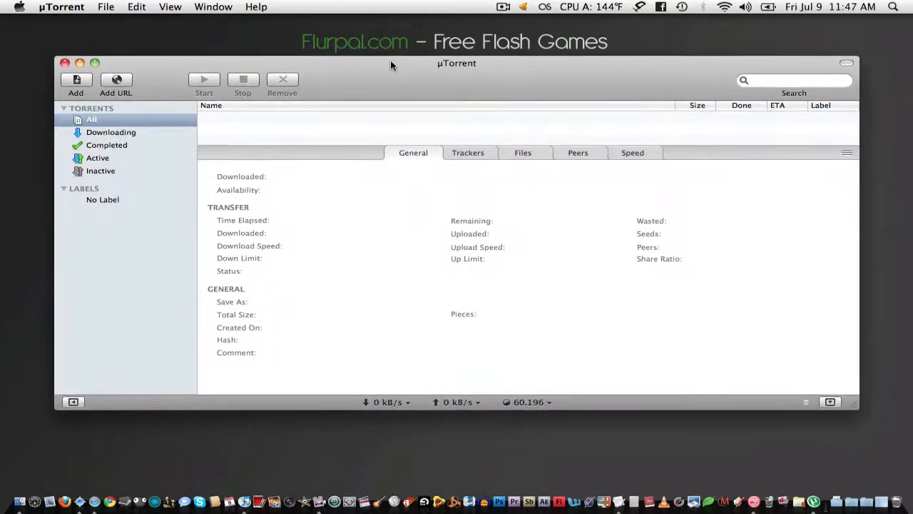
mouse_move(372, 66)
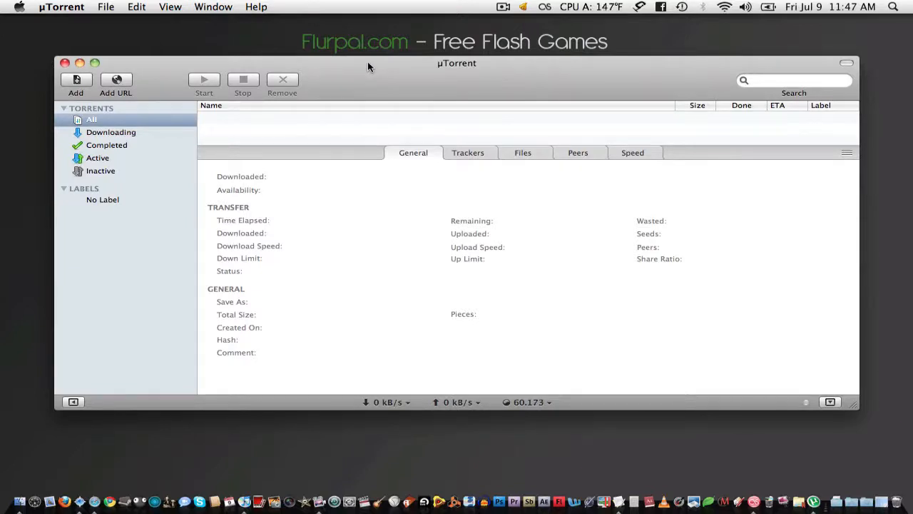
left_click_drag(457, 63, 482, 71)
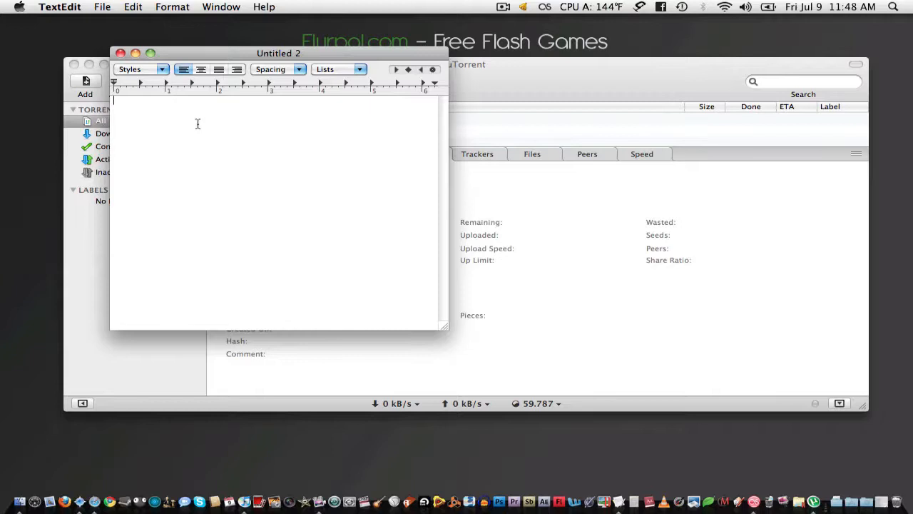
Write 'This is RH's simple torrent. Enjoy!' and save it as 'simple torr text' on the Desktop
type("This is RH's simple torrent. Enjoy!")
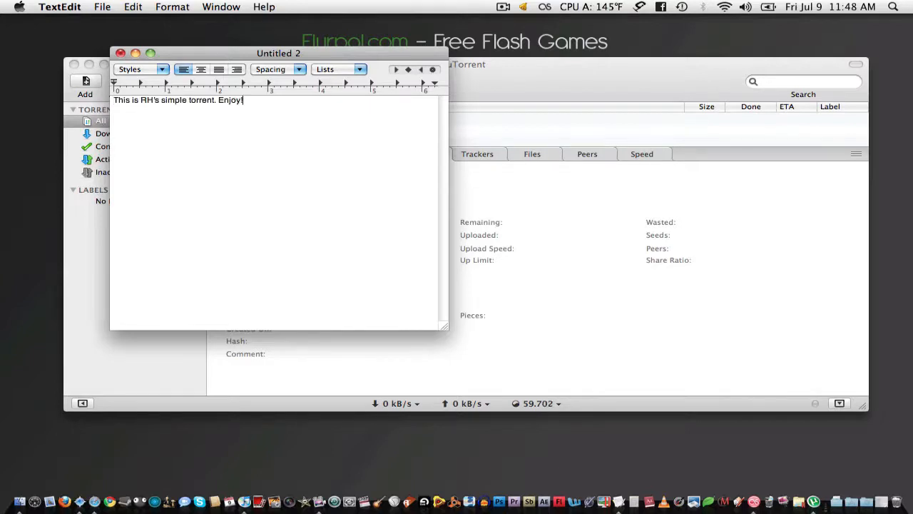
key("cmd+s")
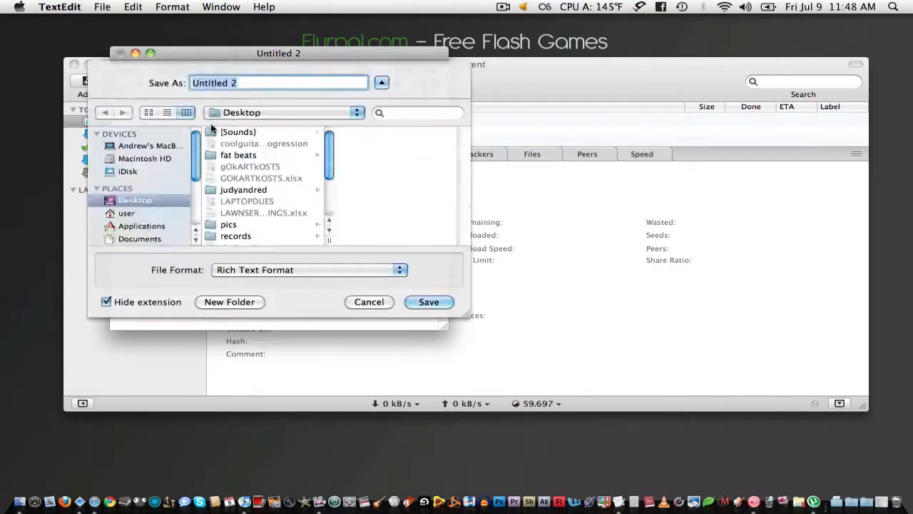
type("simple")
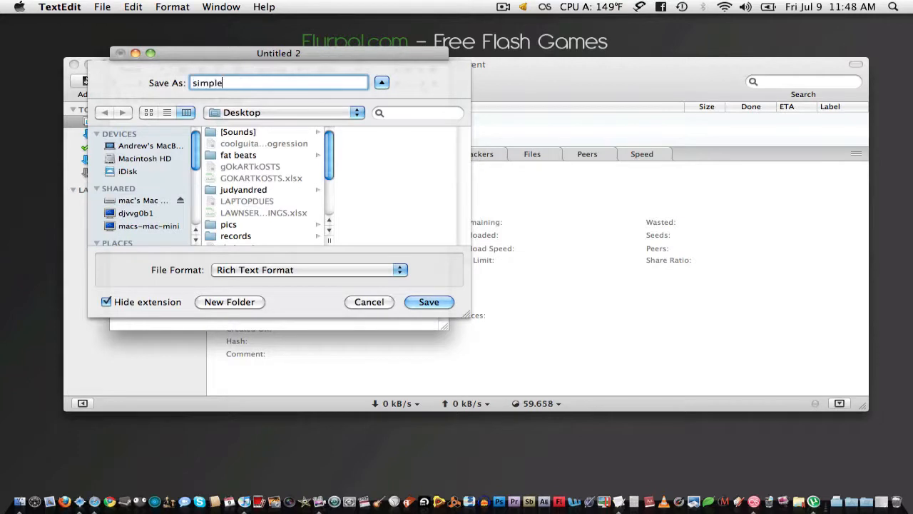
type("torr")
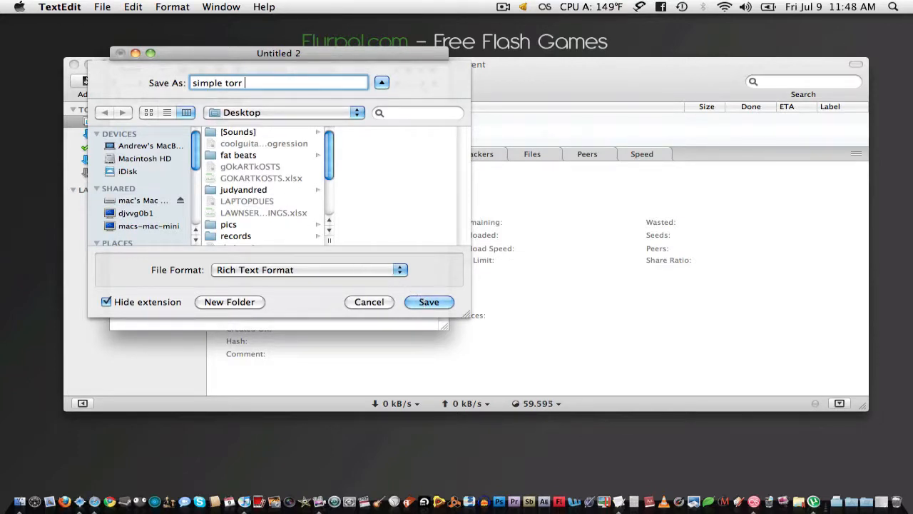
left_click(429, 302)
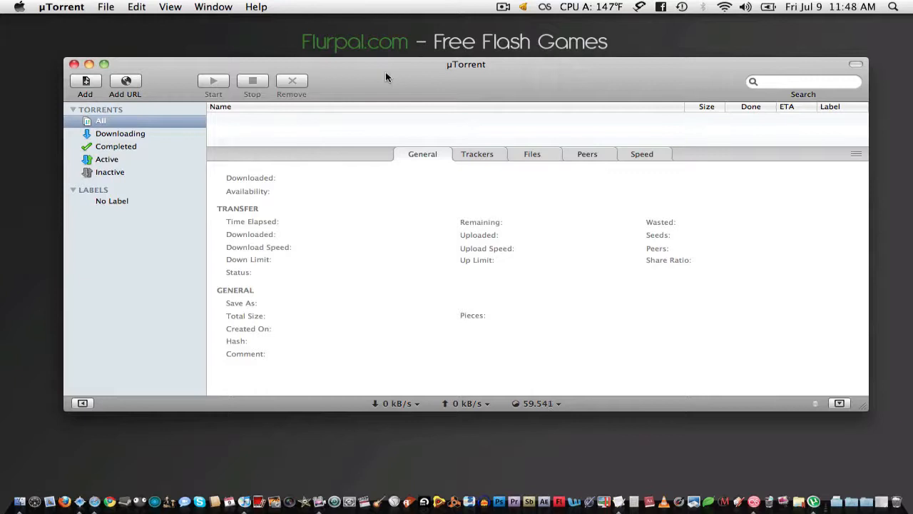
mouse_move(379, 74)
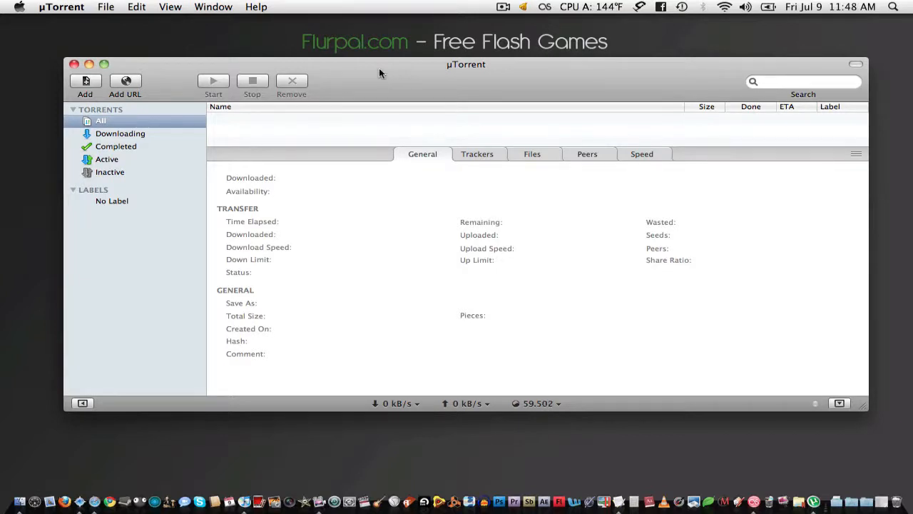
Start a new torrent with simple torr text.rtf from the Desktop as its source
left_click(113, 7)
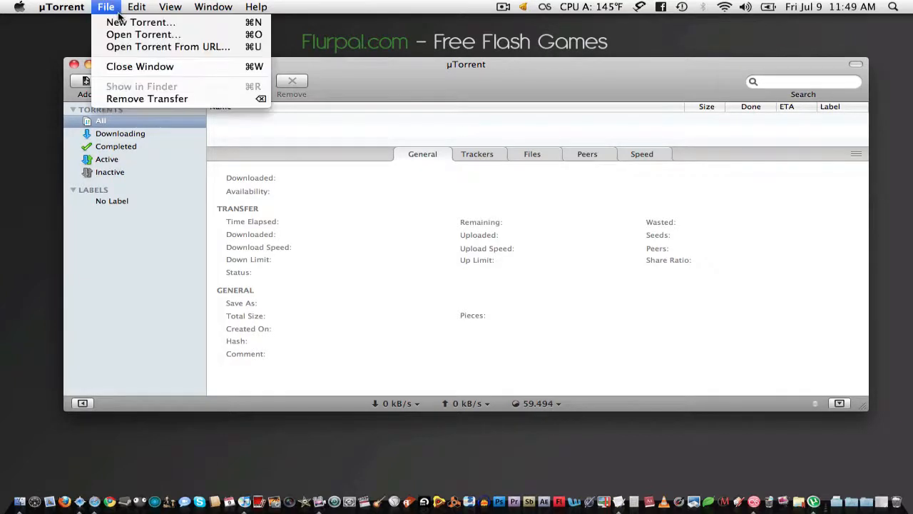
left_click(143, 34)
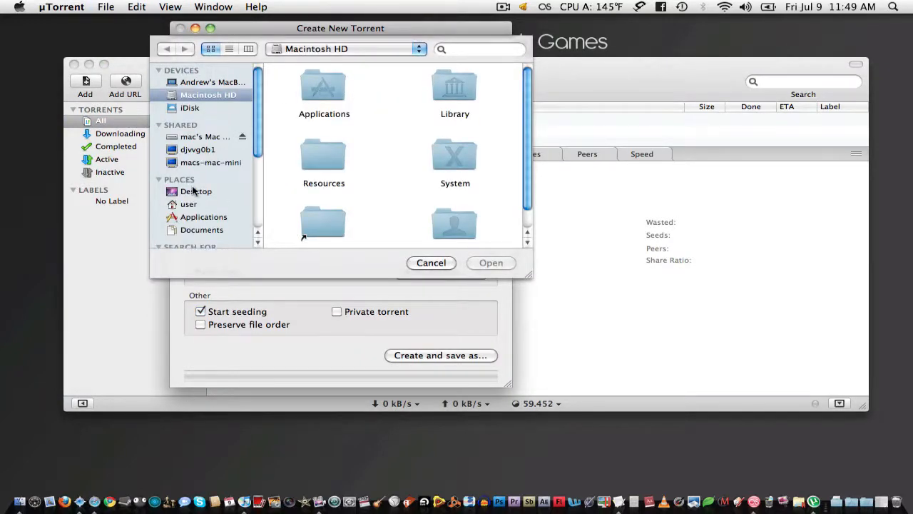
left_click(196, 190)
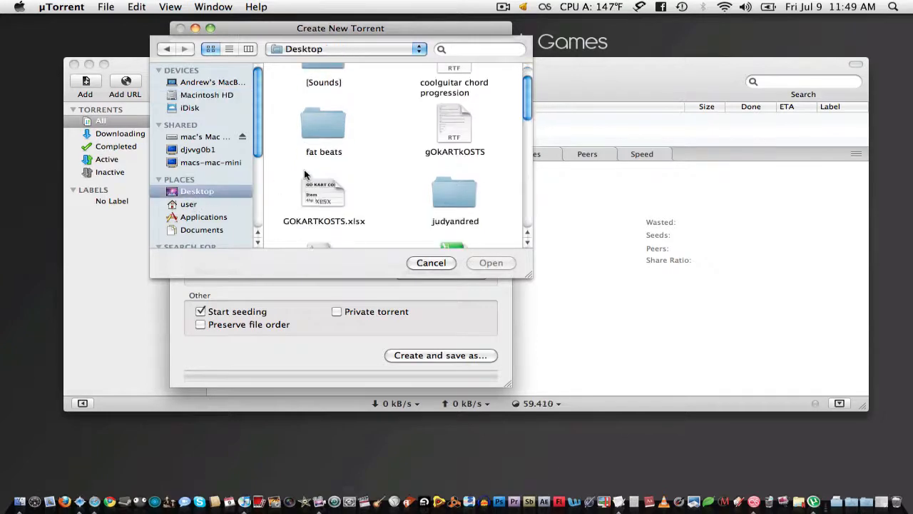
scroll("down", 3)
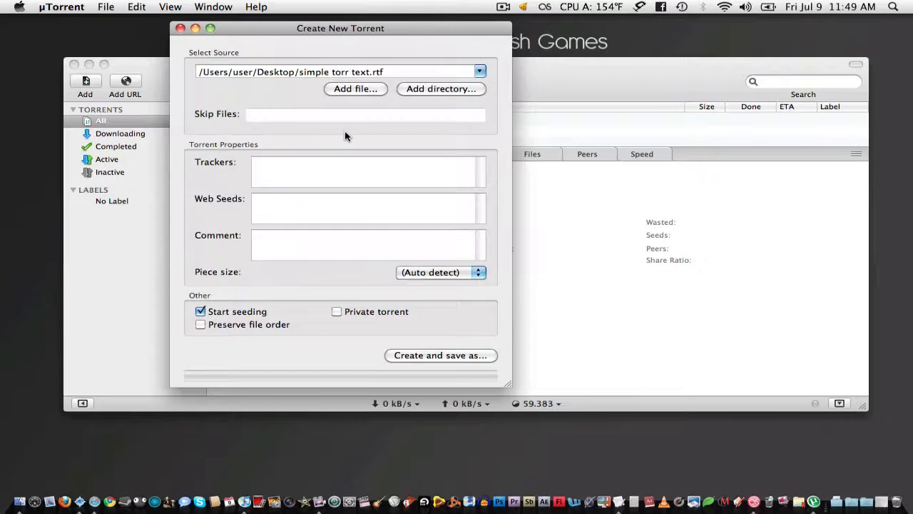
left_click(314, 172)
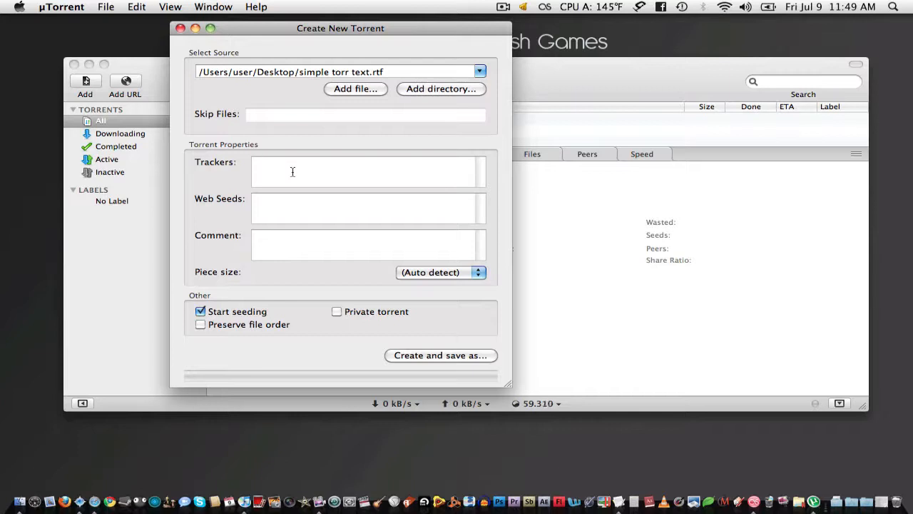
left_click(292, 172)
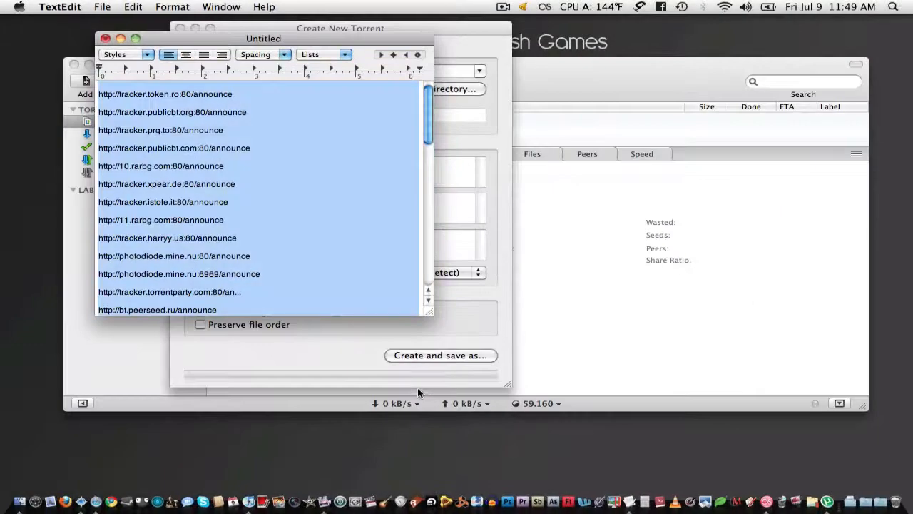
Scroll through the untitled tracker list document, then close it without saving
scroll("down", 3)
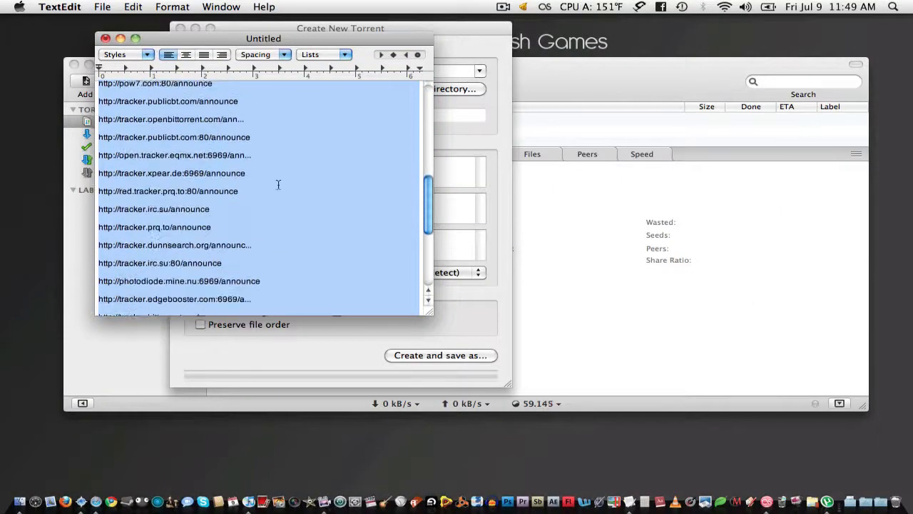
scroll("down", 3)
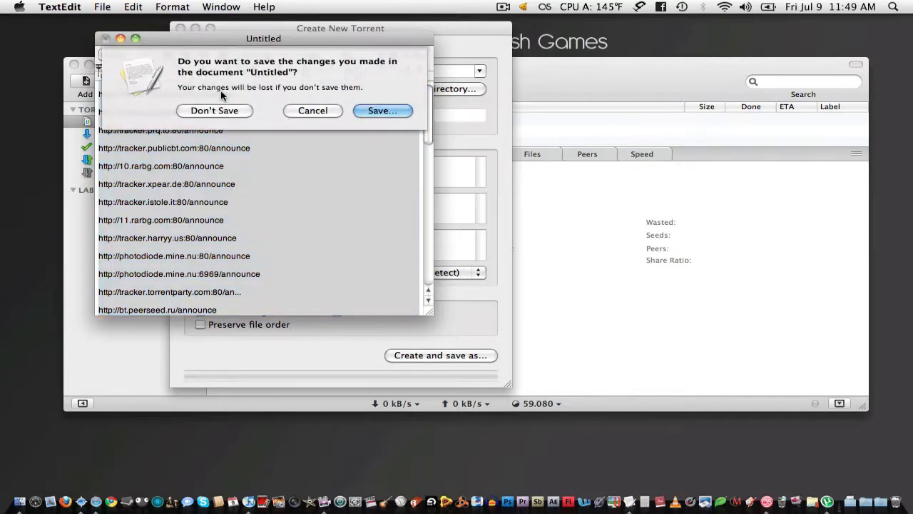
left_click(214, 111)
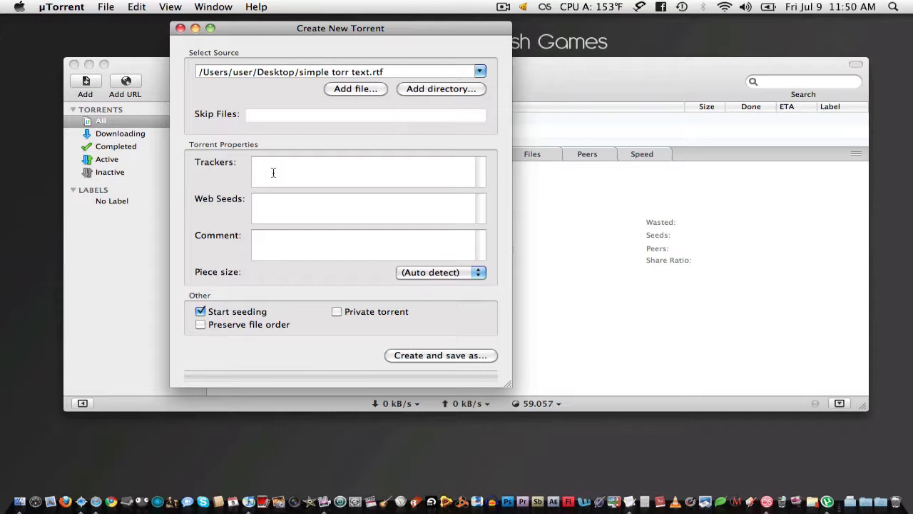
type("http://tracker.xpear.de:6969/announce")
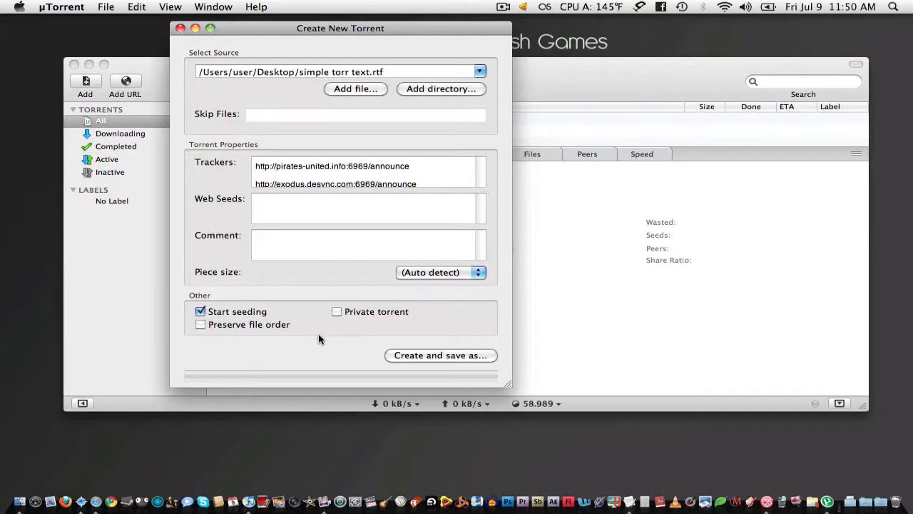
left_click(441, 355)
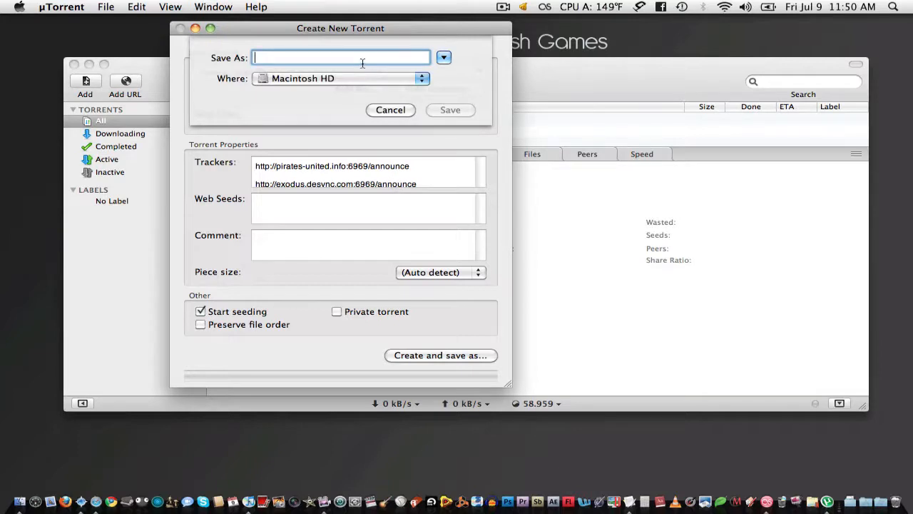
type("torr")
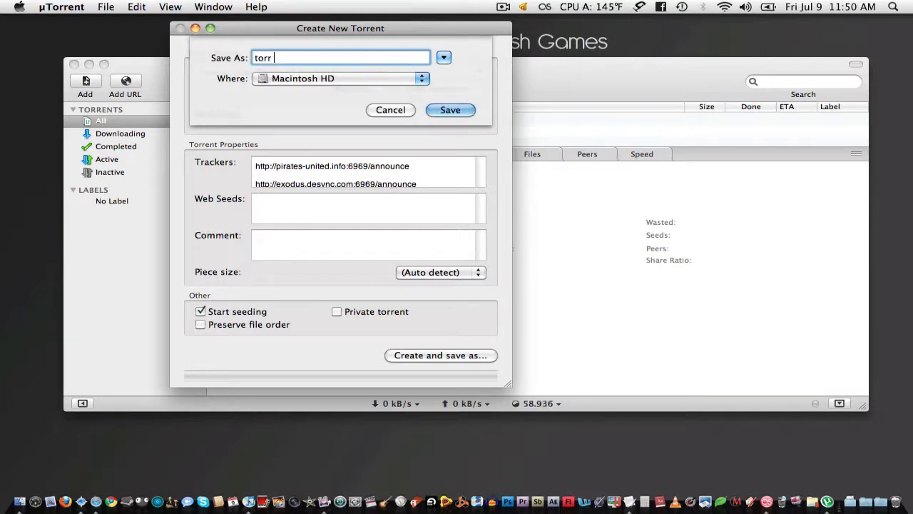
type("file r")
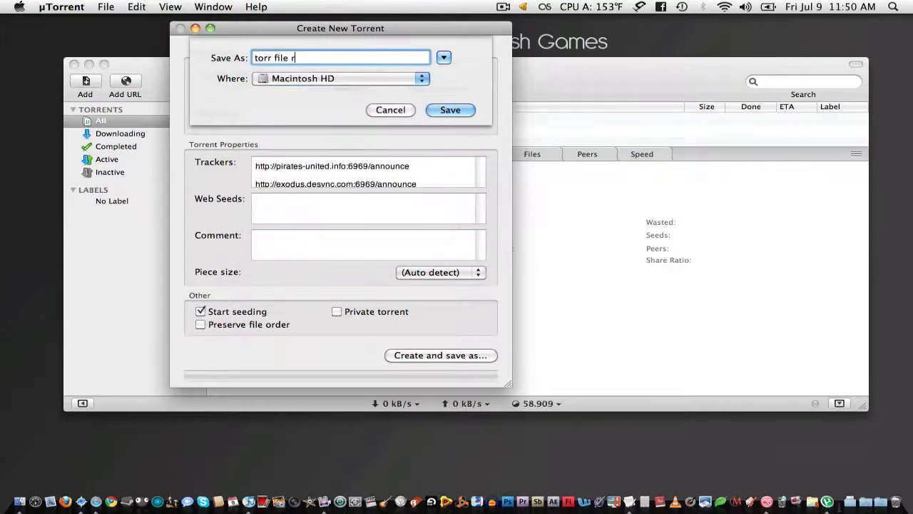
left_click(419, 78)
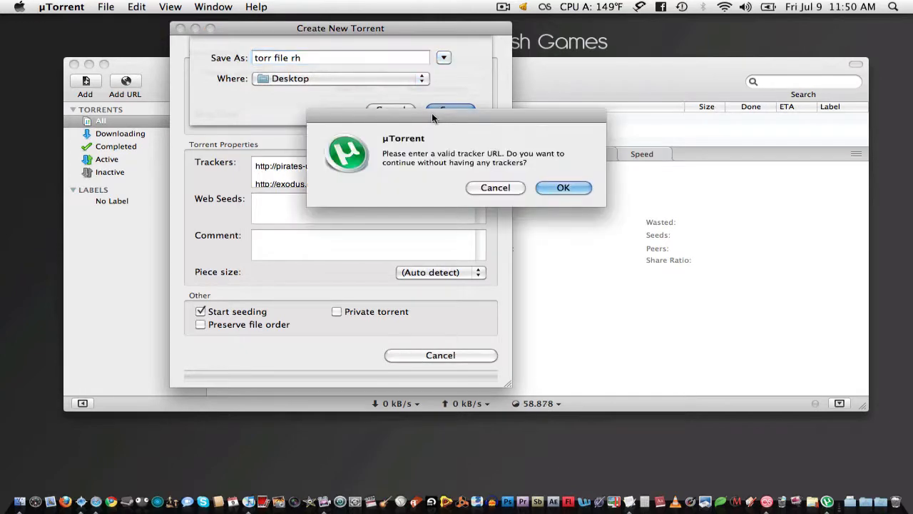
left_click(562, 187)
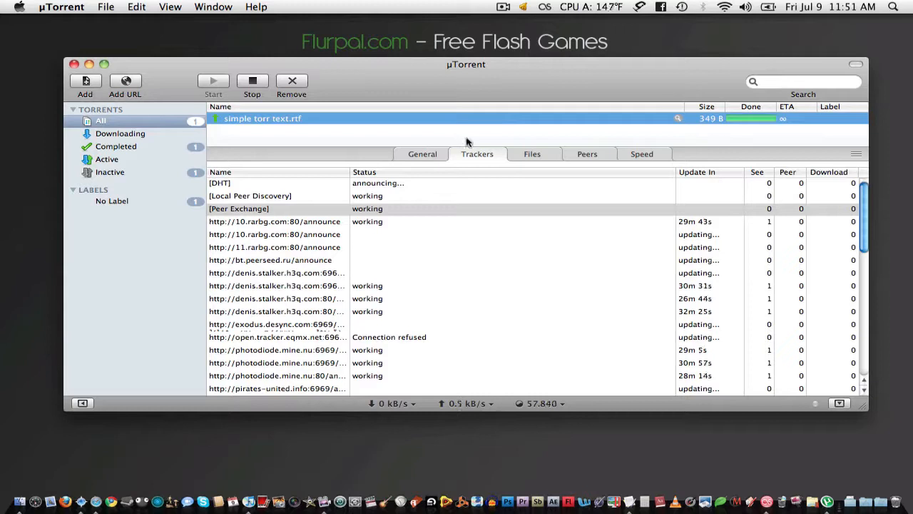
mouse_move(86, 359)
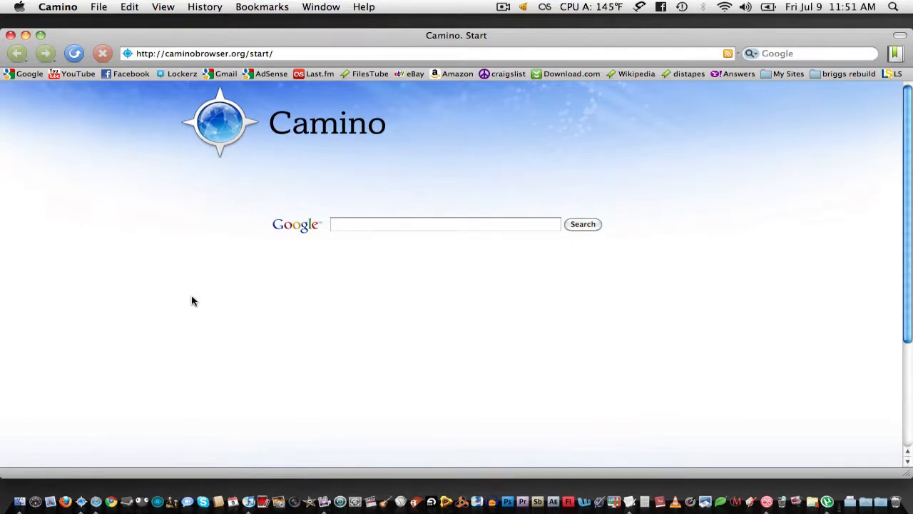
Go to fenopy.com and open its UPLOAD page
left_click(259, 53)
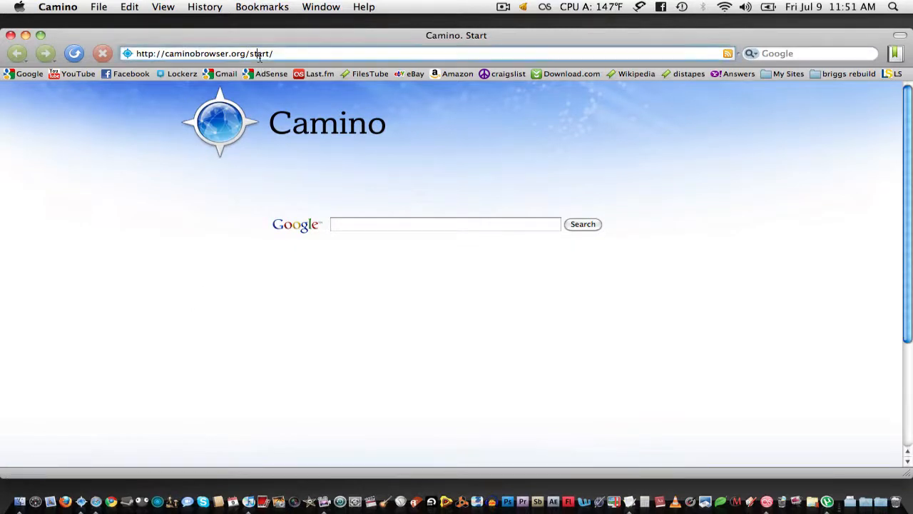
type("fenopy.com/")
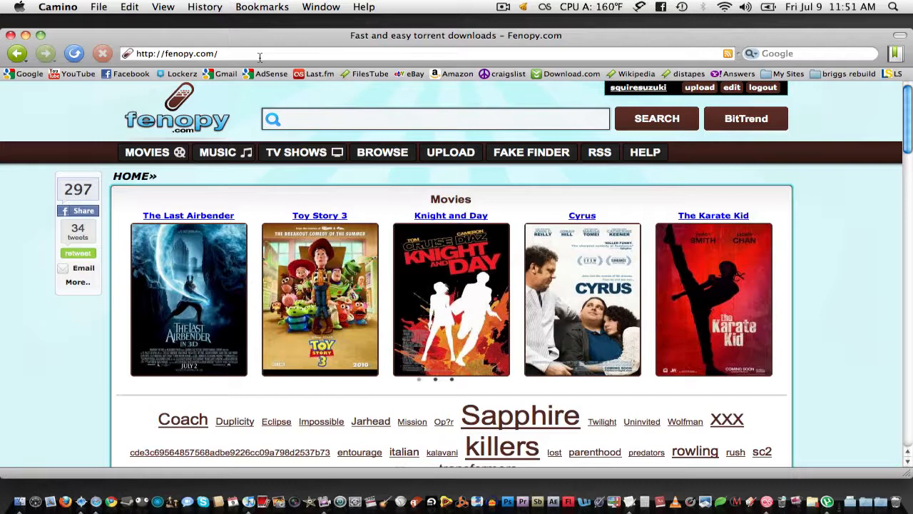
left_click(217, 152)
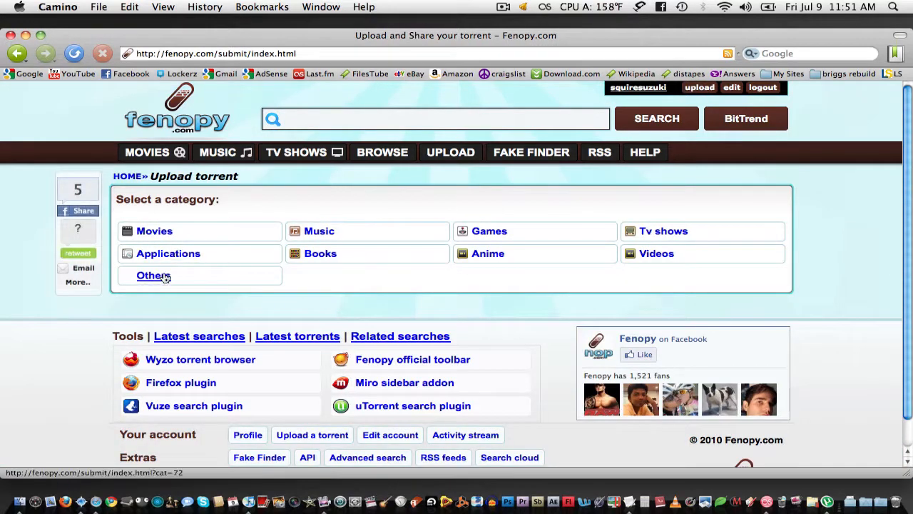
Choose the Others category and upload torr file rh.torrent from the Desktop
left_click(152, 276)
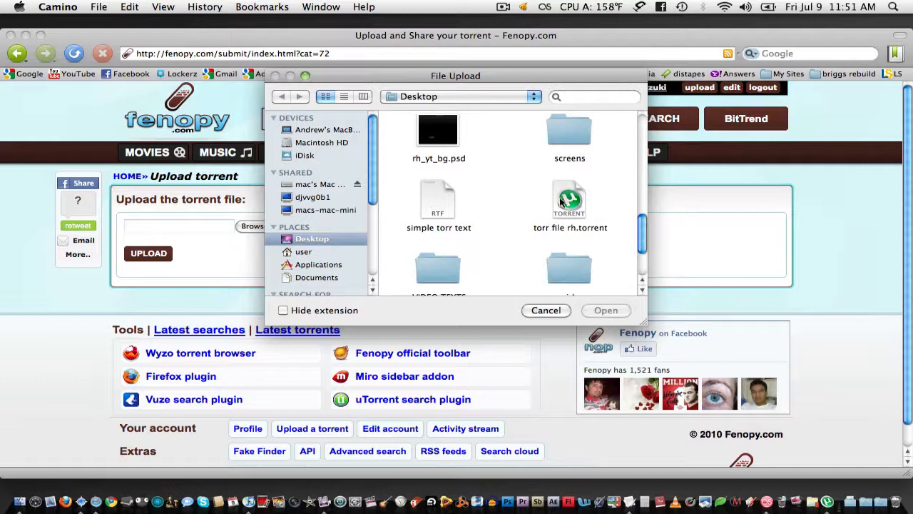
left_click(605, 310)
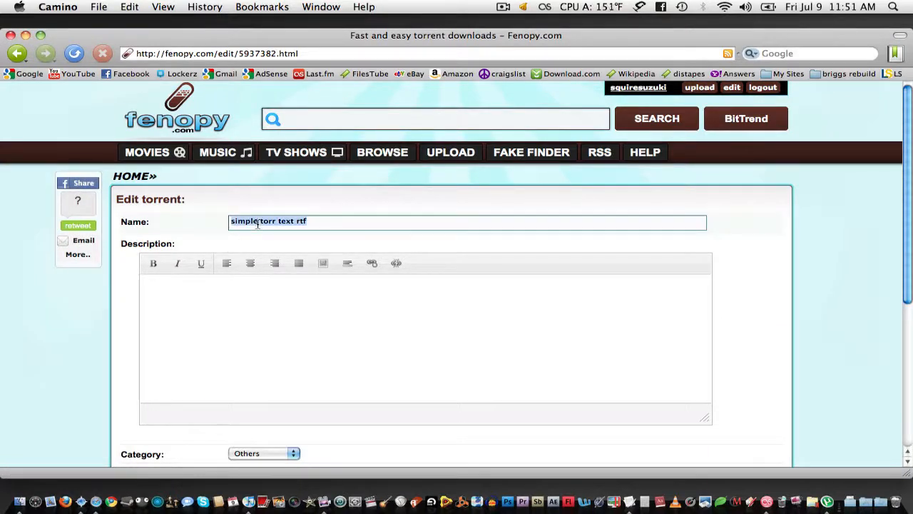
Name it 'Rabbidhedgehog Simple Torrent' with description 'This is for RH on Youtube. Enjoy!' and update
type("Rabbidhedgehog")
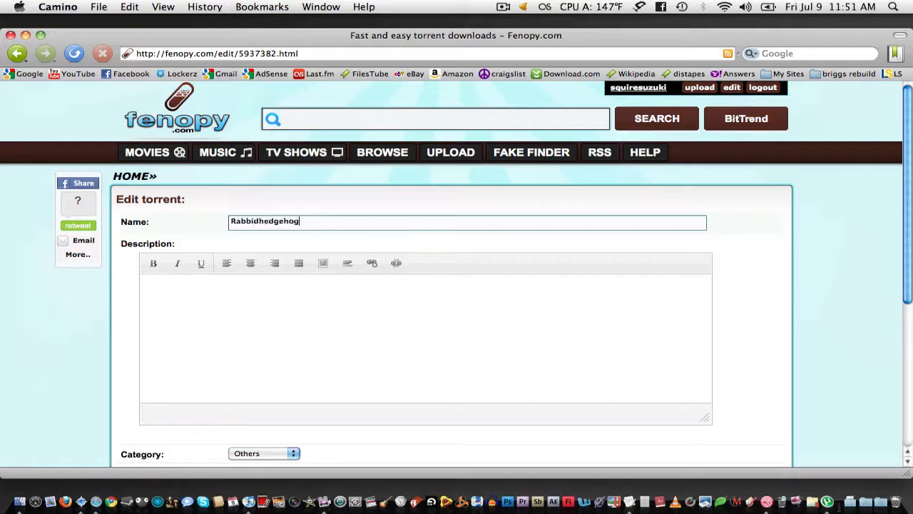
type("Simple Torren")
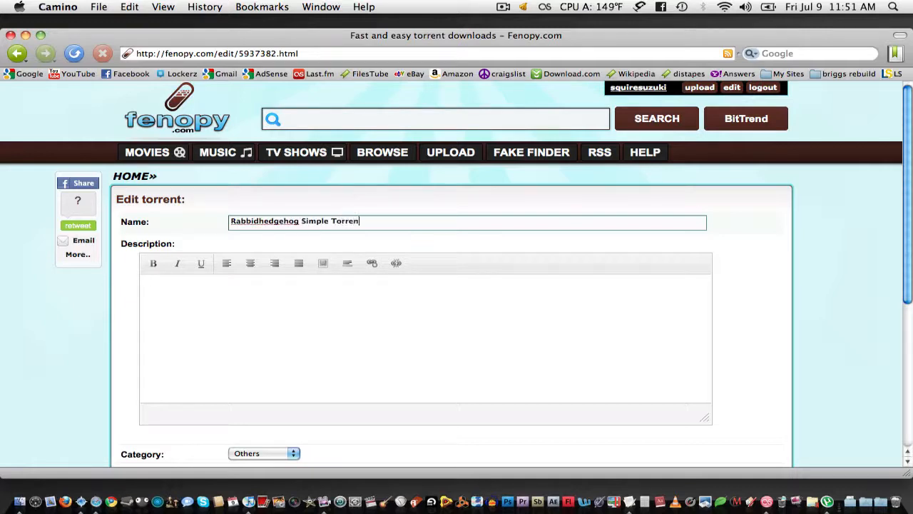
type("This is for RH on")
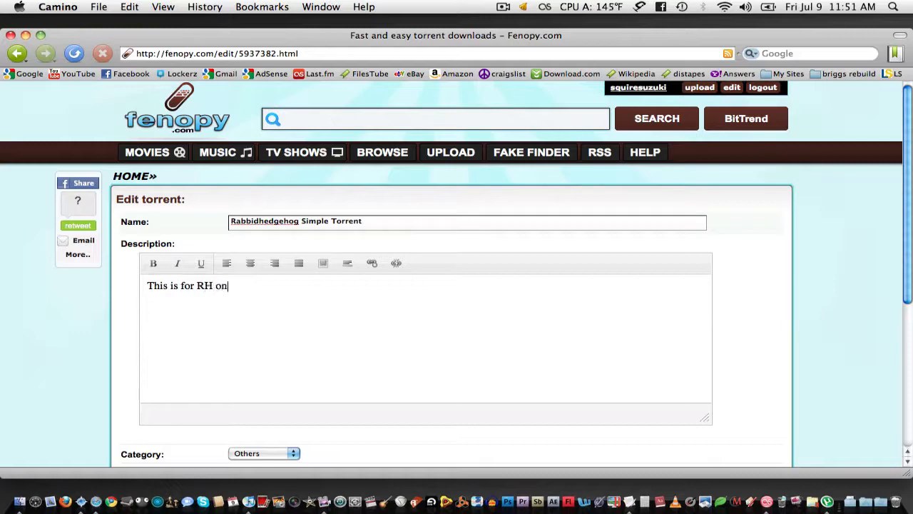
type("Youtube. Enjoy!")
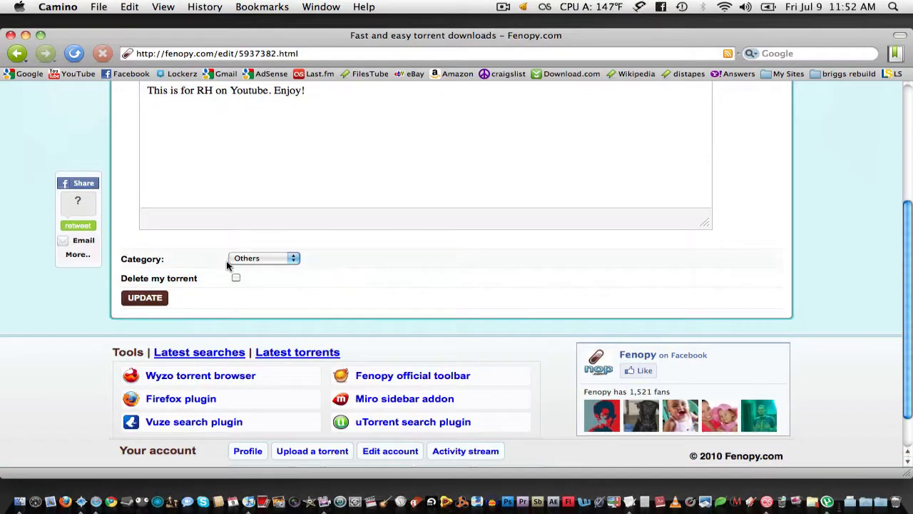
left_click(145, 297)
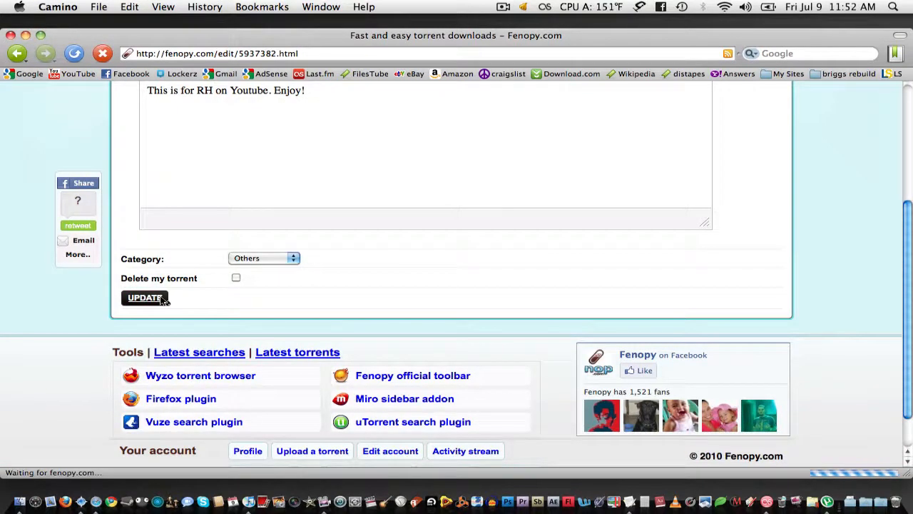
left_click(144, 298)
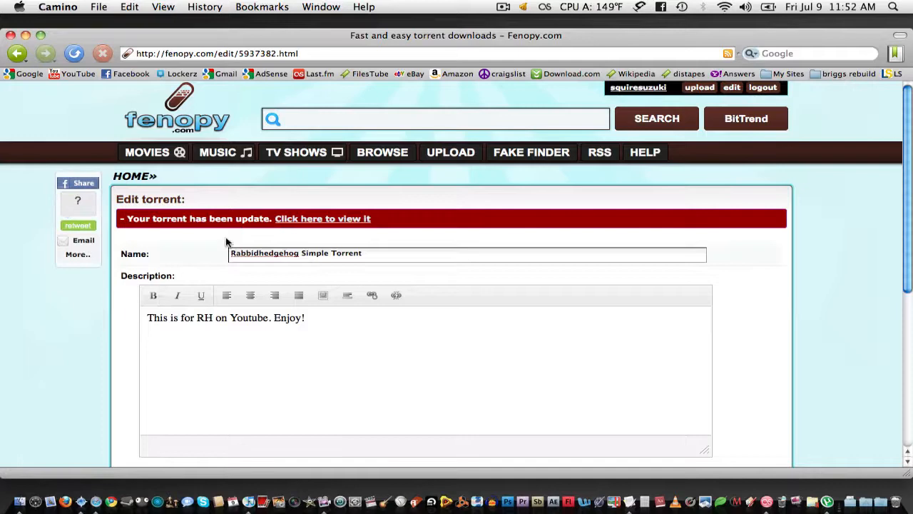
left_click(322, 218)
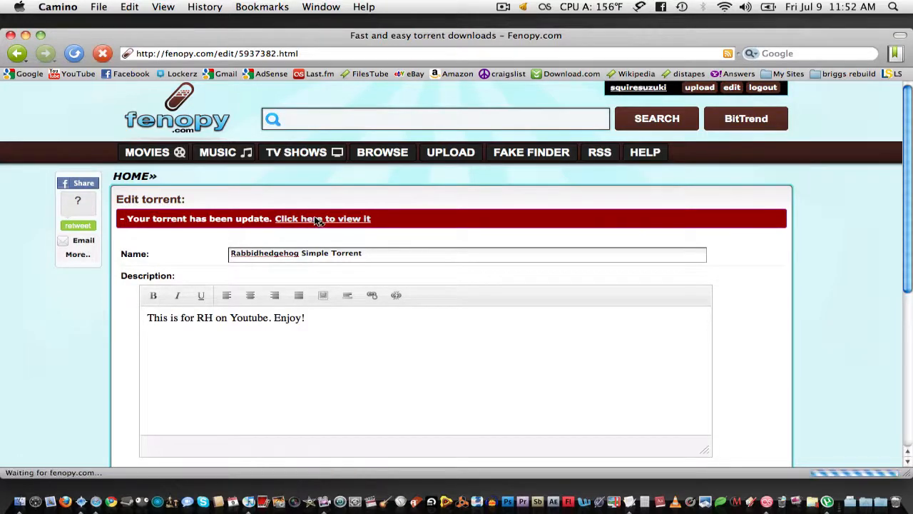
View the live torrent page, checking its seeder count, trackers and description
left_click(322, 218)
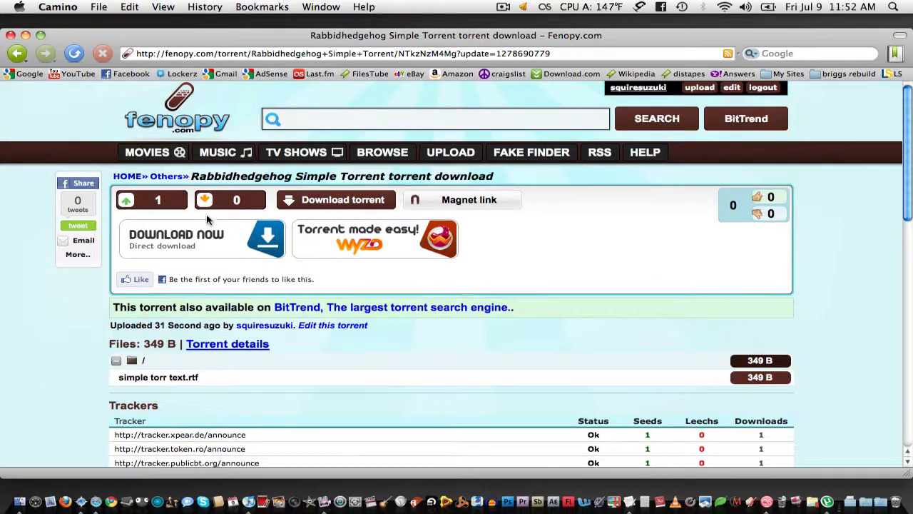
mouse_move(245, 204)
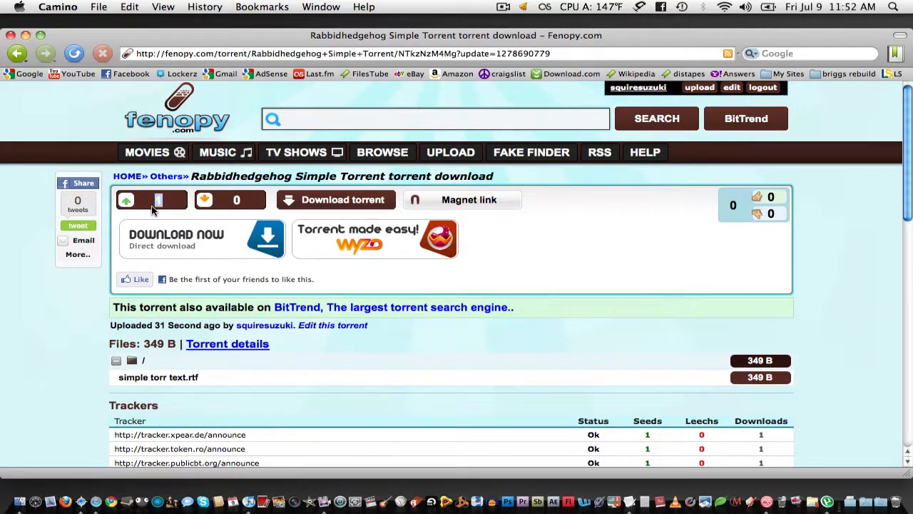
left_click(127, 200)
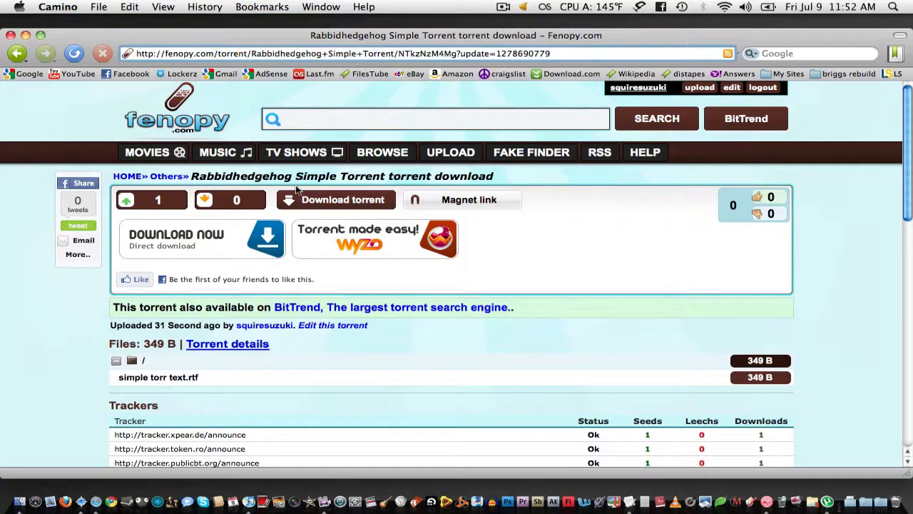
mouse_move(283, 231)
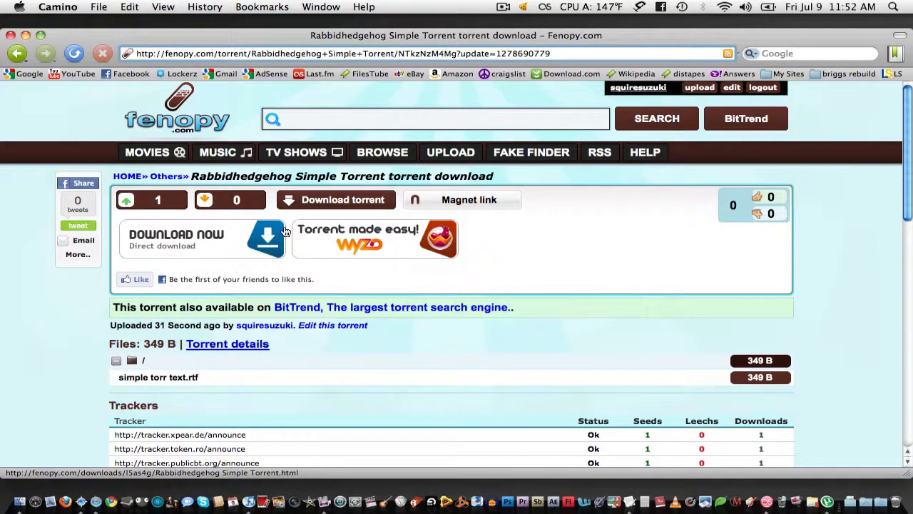
scroll("down", 3)
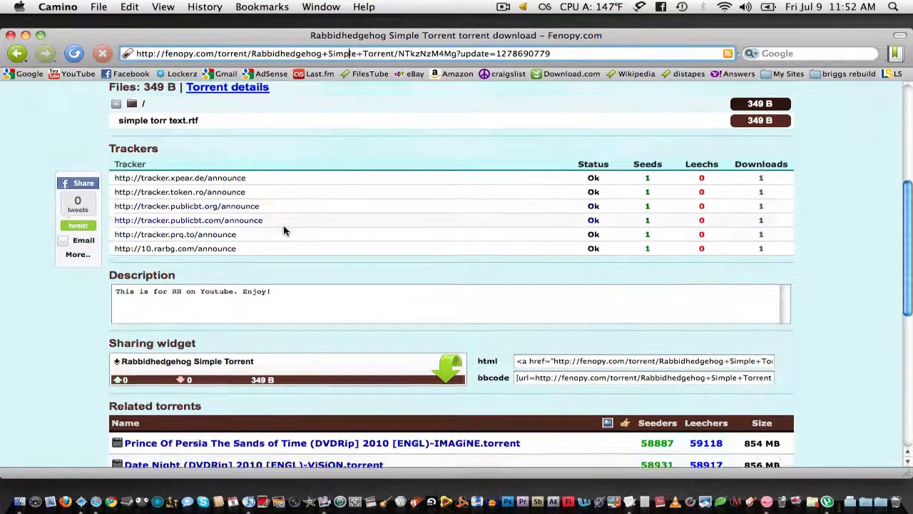